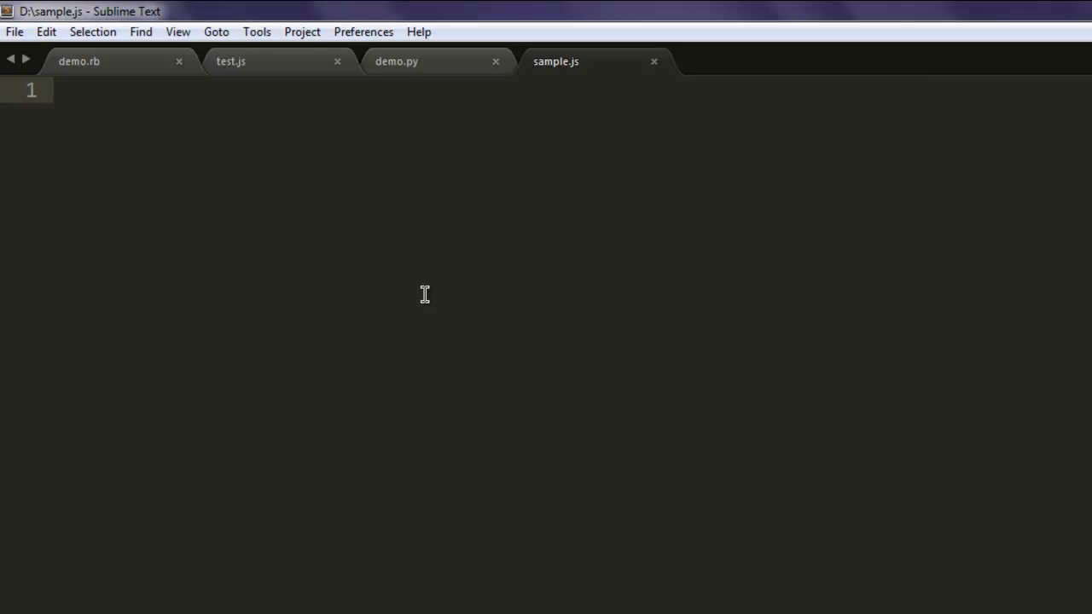
# - Type var request = require('request'); as the first line of sample.js
pyautogui.write('var requ')
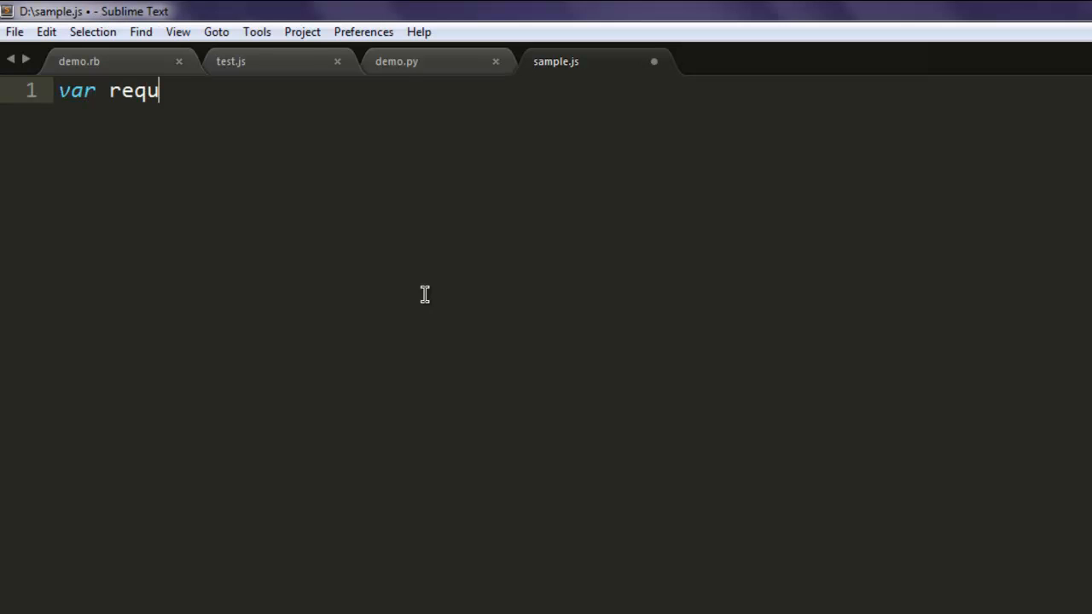
pyautogui.write("est = require('")
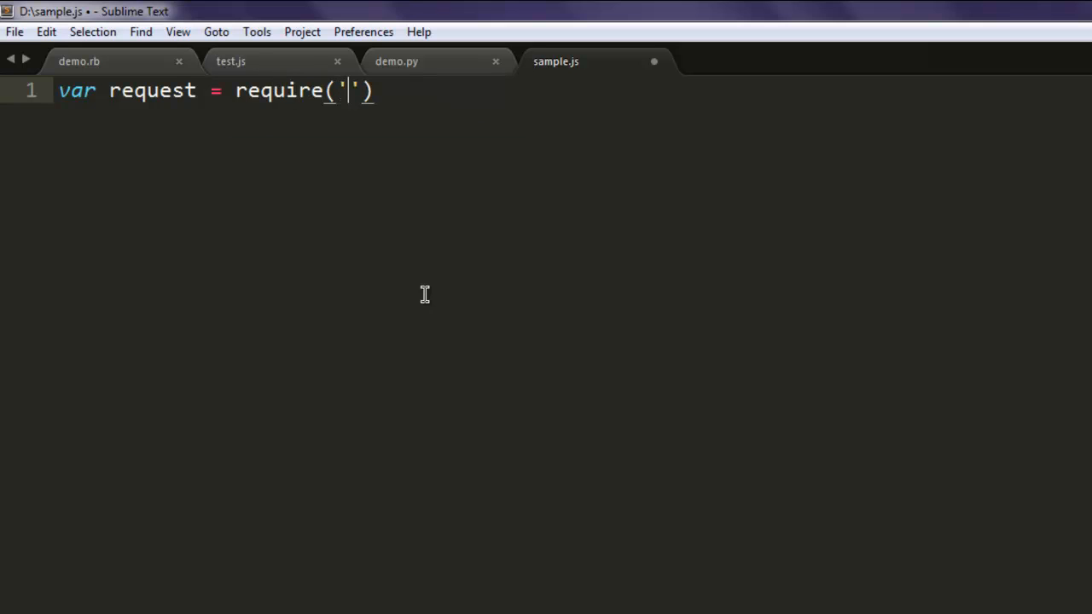
pyautogui.write('request')
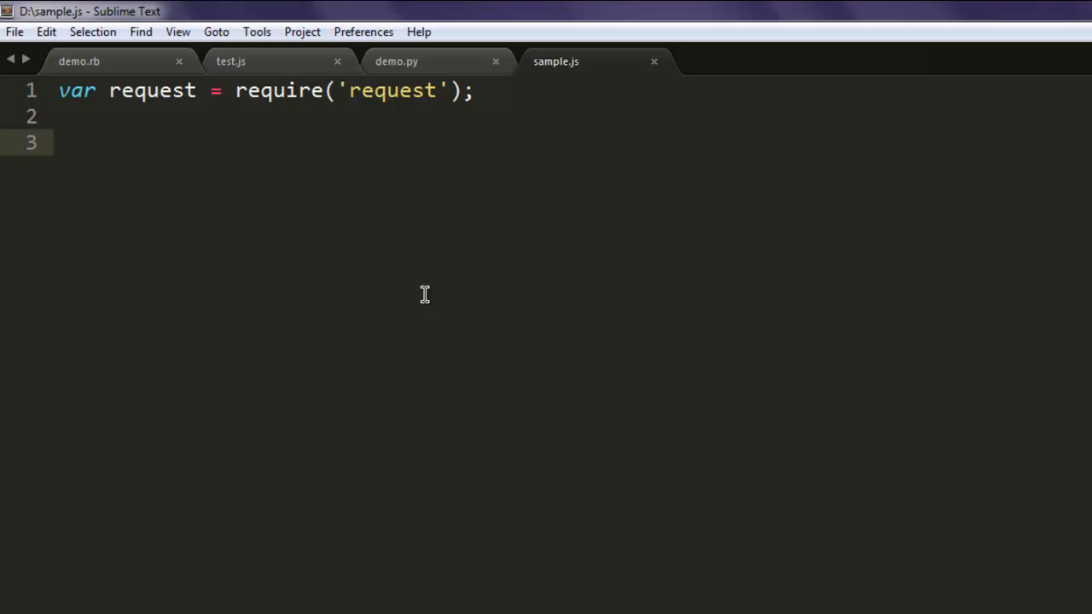
pyautogui.write('request')
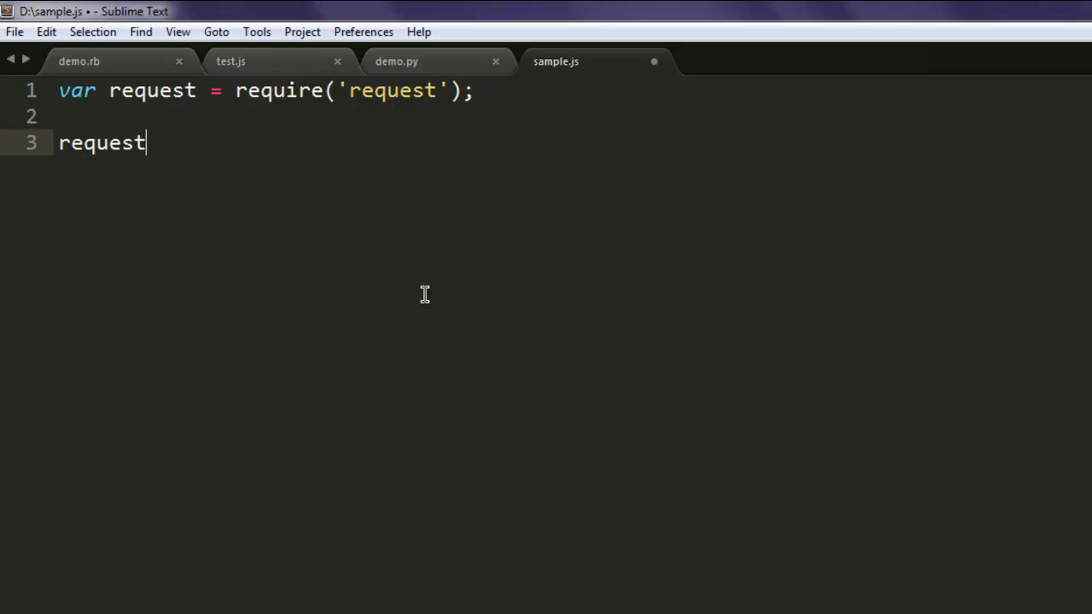
pyautogui.write('()')
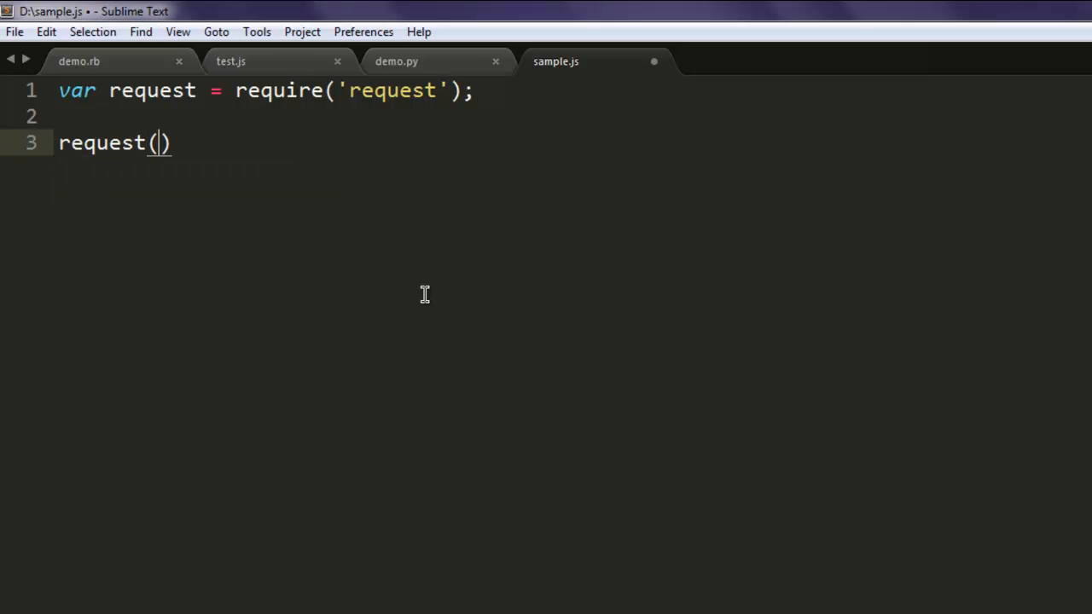
pyautogui.write(';')
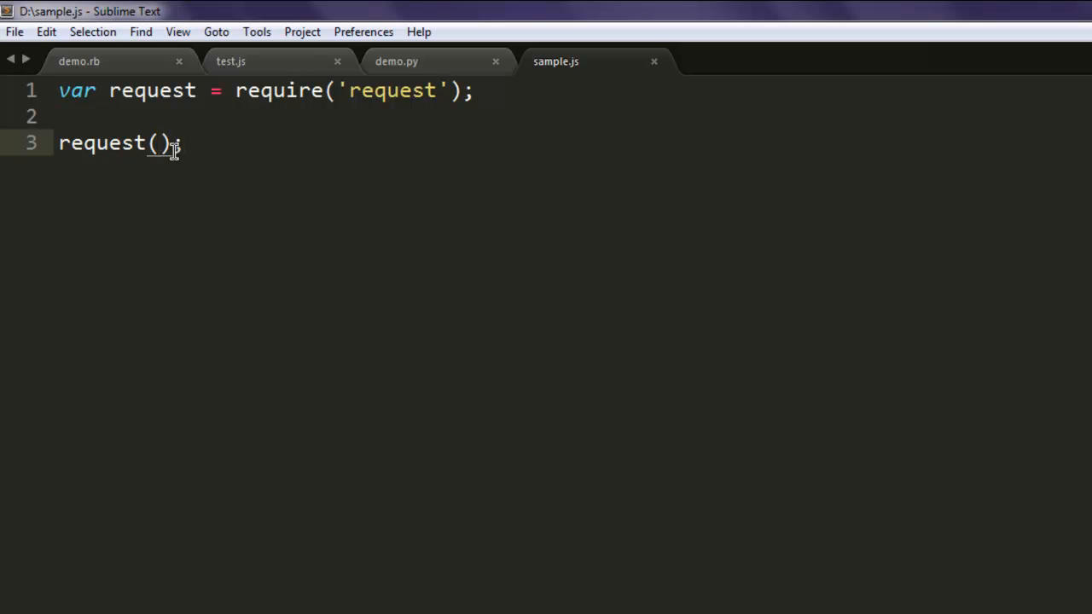
pyautogui.write('{')
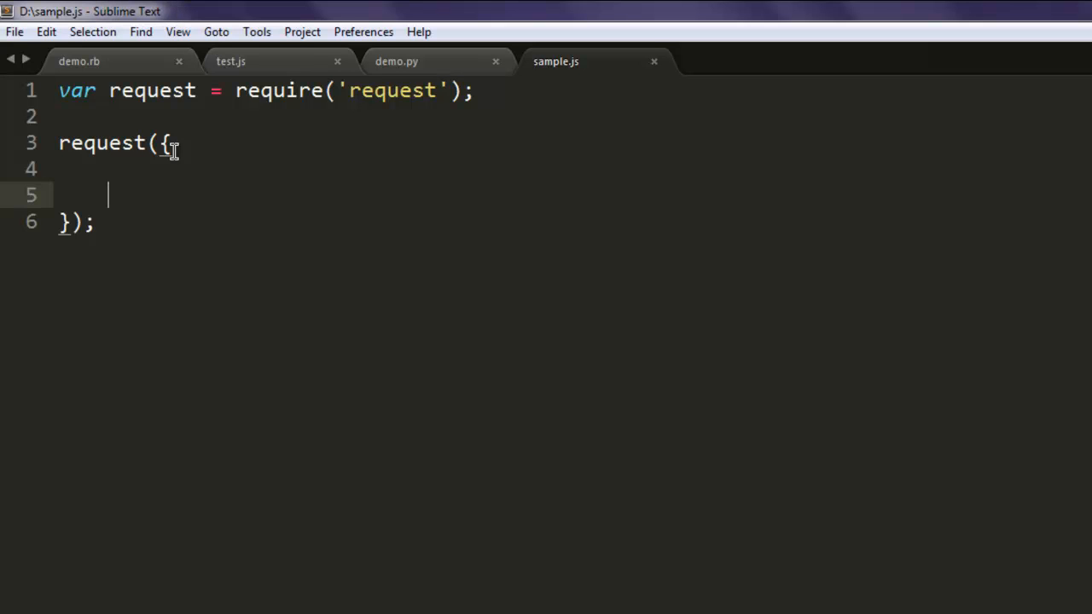
pyautogui.write('uri')
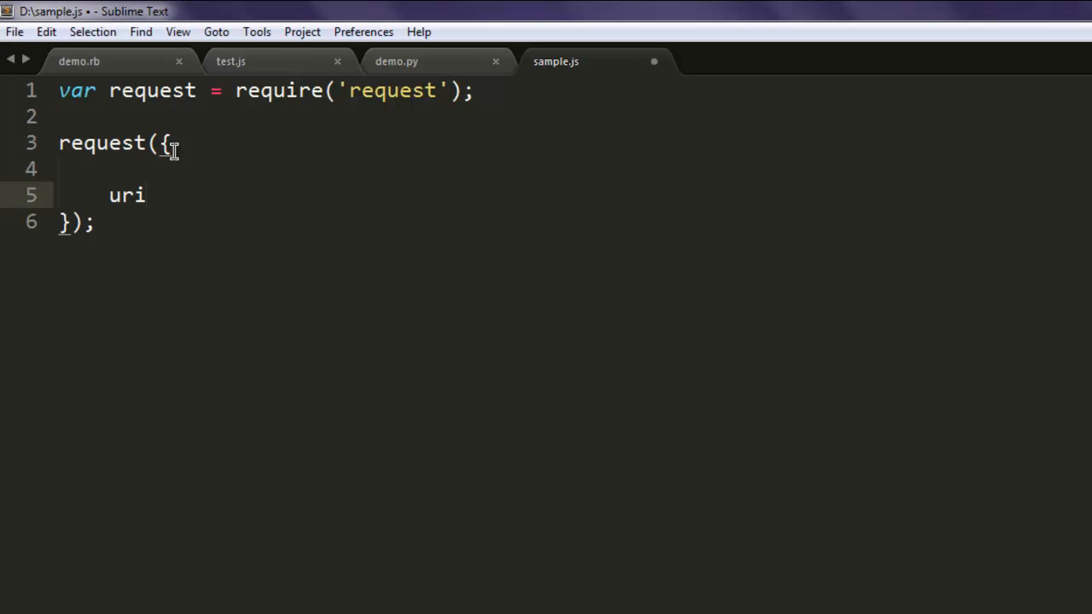
pyautogui.write(':')
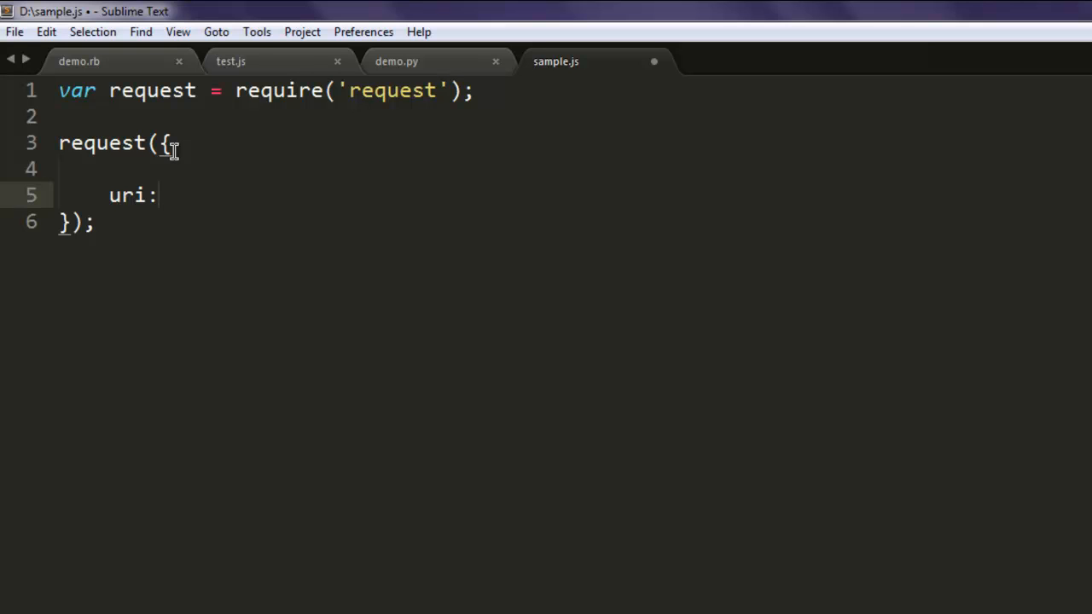
pyautogui.write('"http://"')
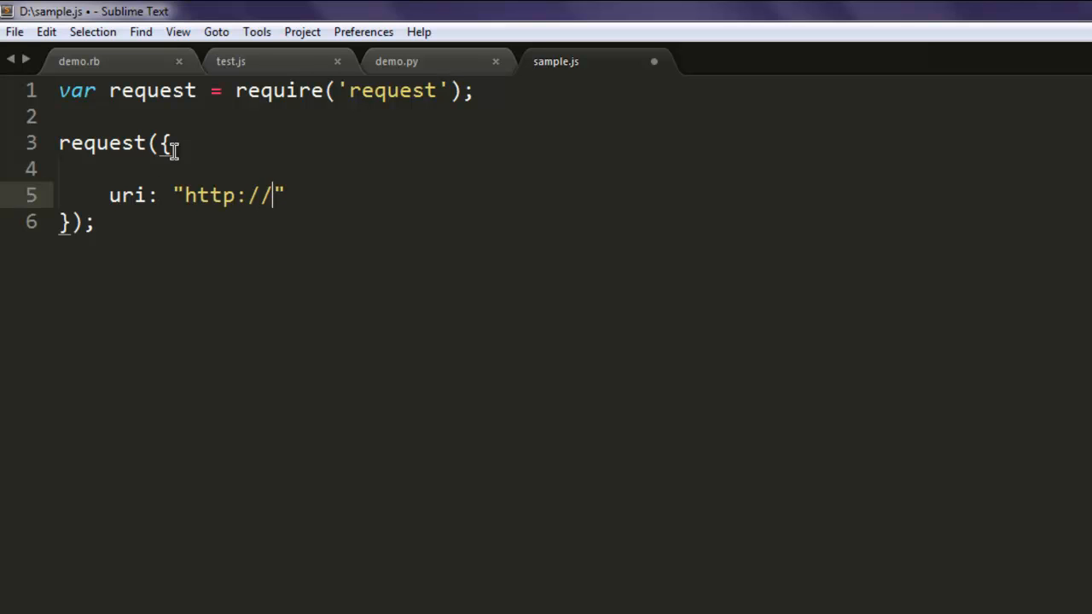
pyautogui.write('example.co')
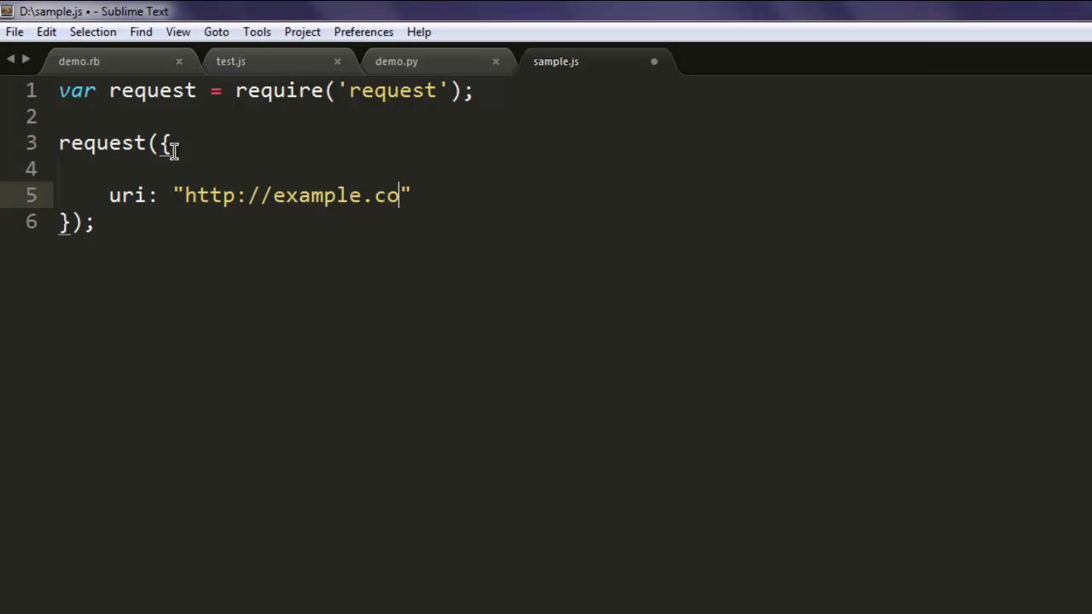
pyautogui.write('m')
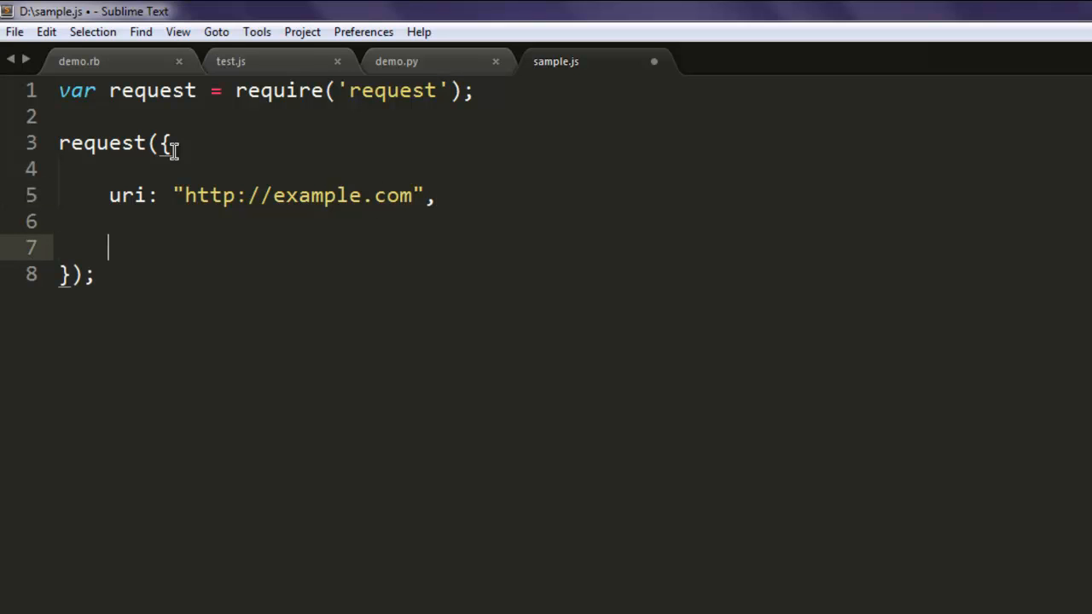
pyautogui.write('}')
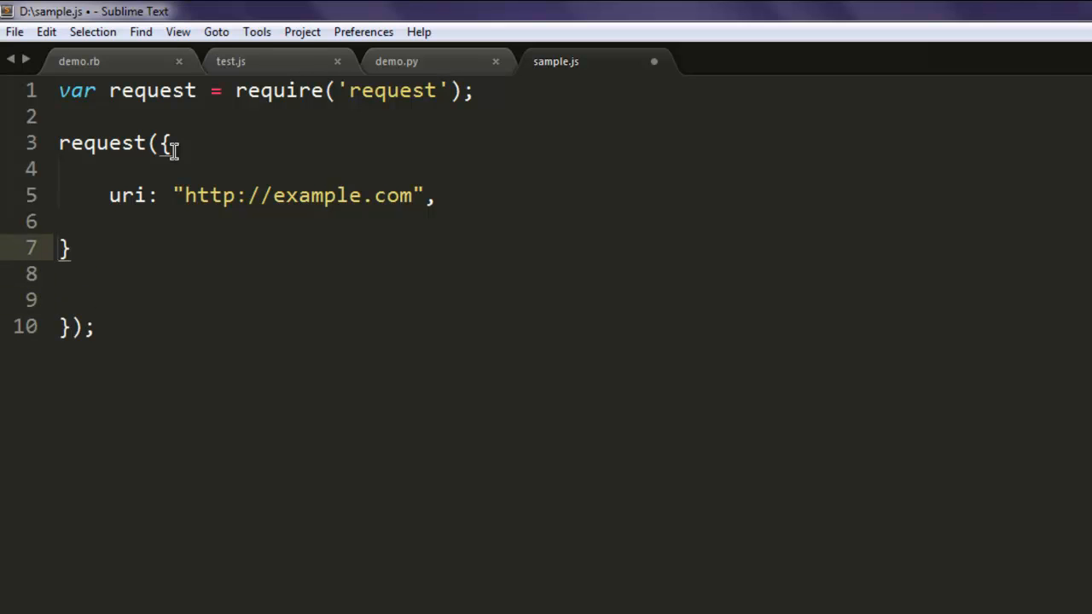
pyautogui.write(',')
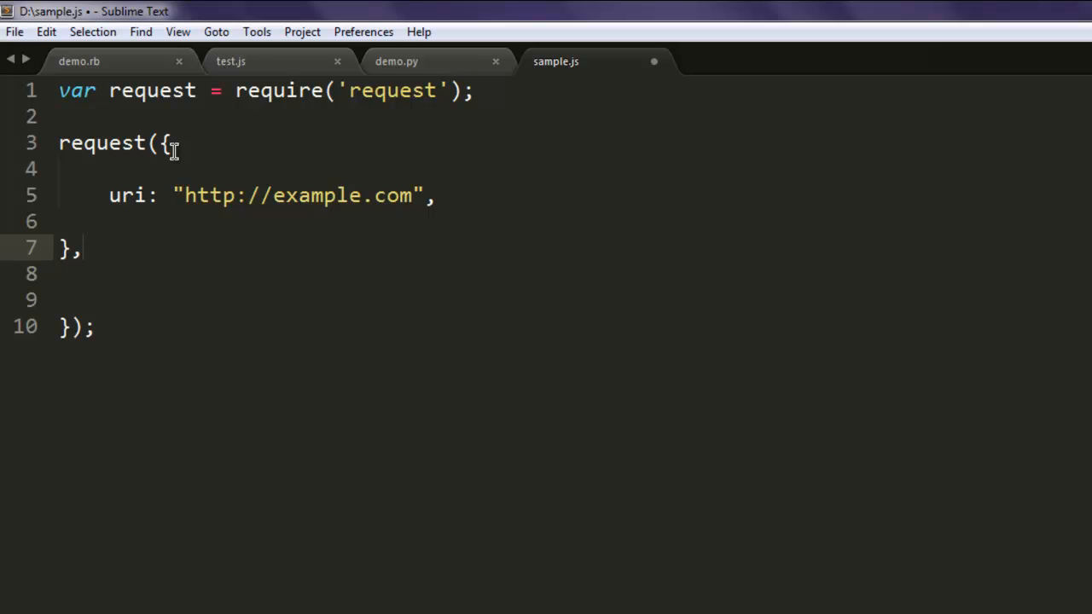
# - Add a function(error,response,body) callback containing console.log(body); to the request call
pyautogui.write('functio')
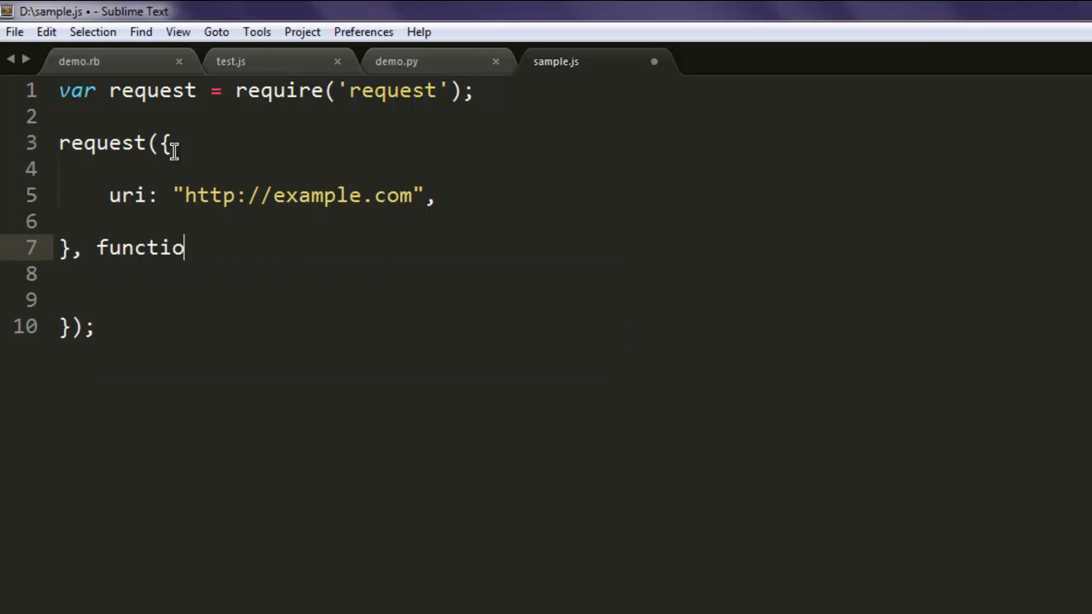
pyautogui.write('n()')
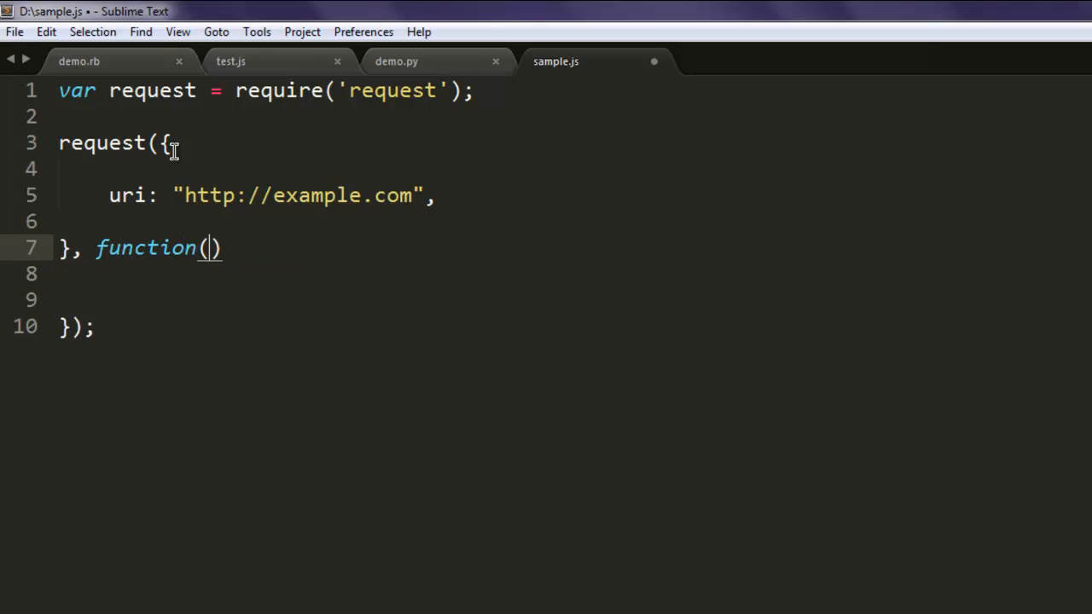
pyautogui.write('error,')
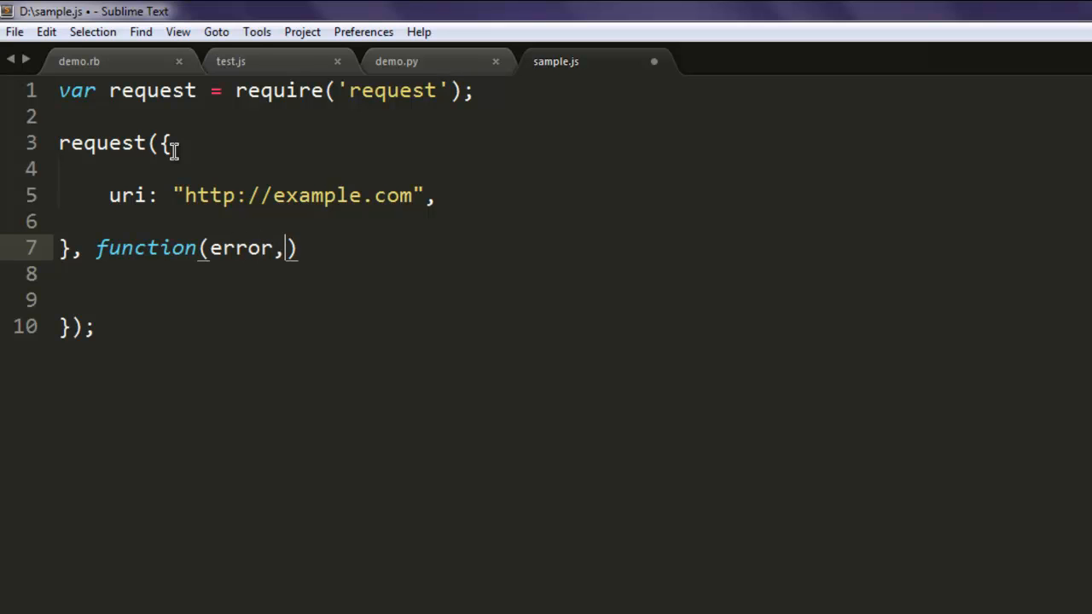
pyautogui.write('response,body')
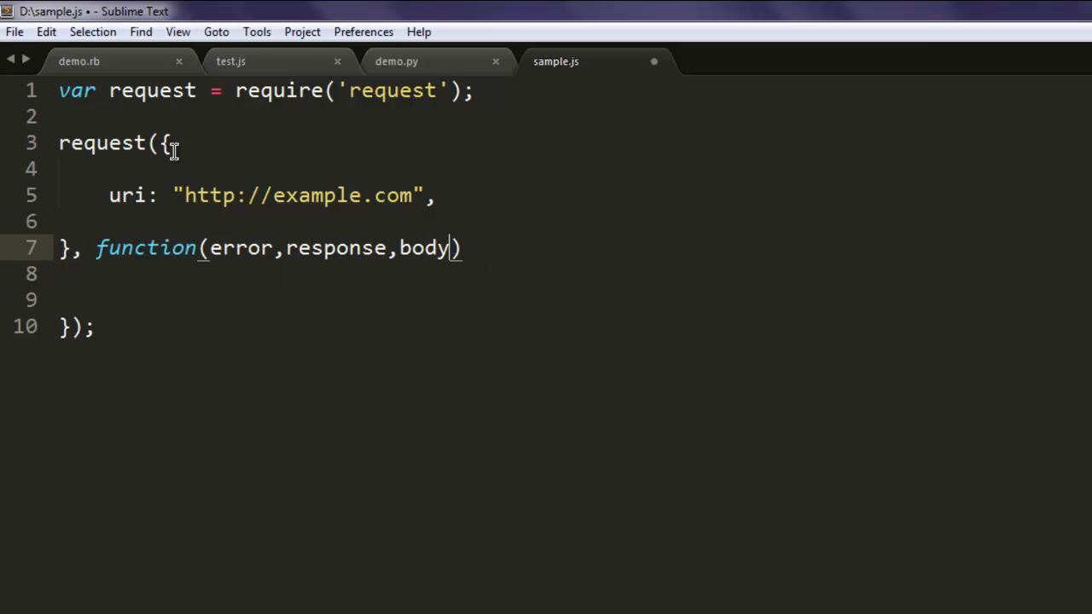
pyautogui.write('{')
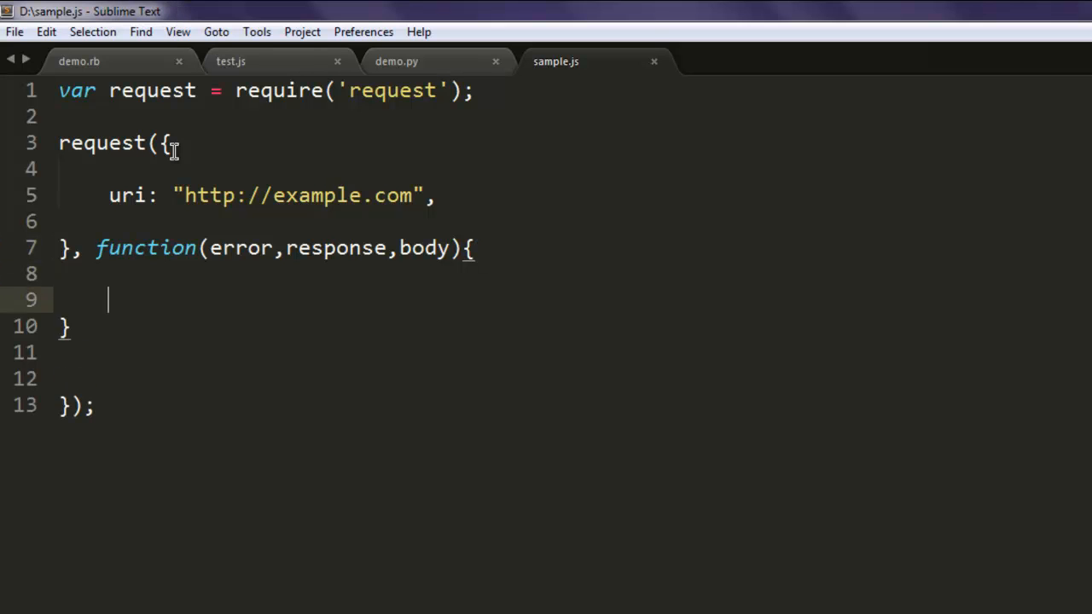
pyautogui.write('conso')
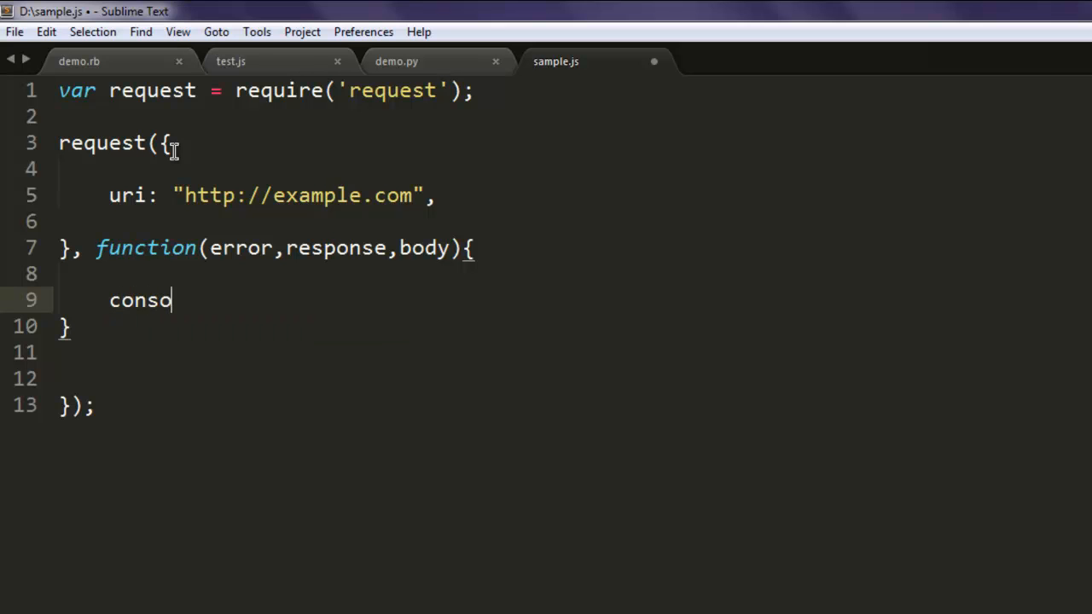
pyautogui.write('le.log()')
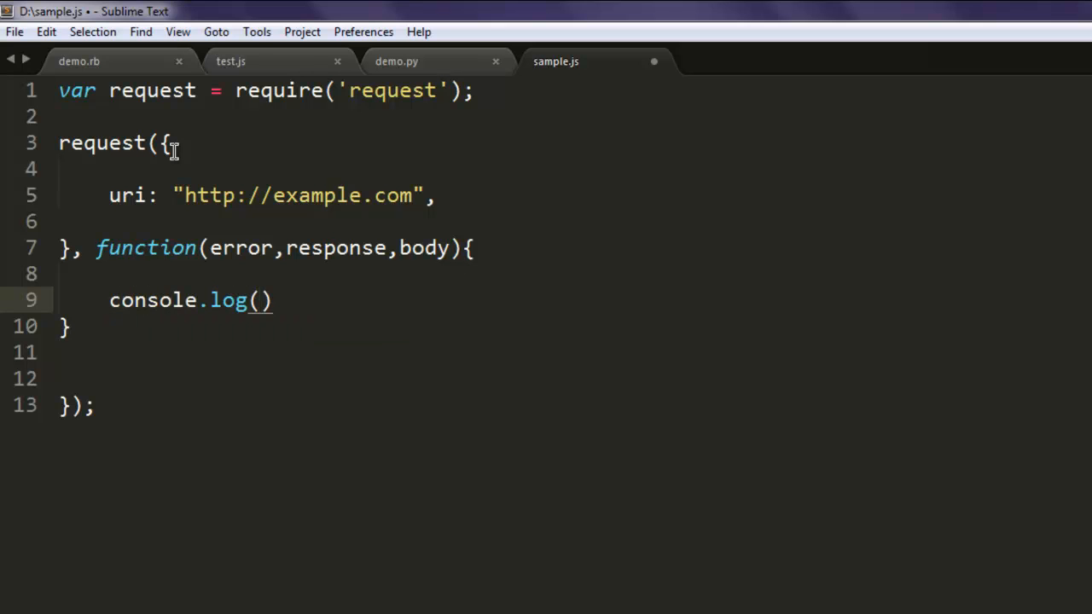
pyautogui.write('body')
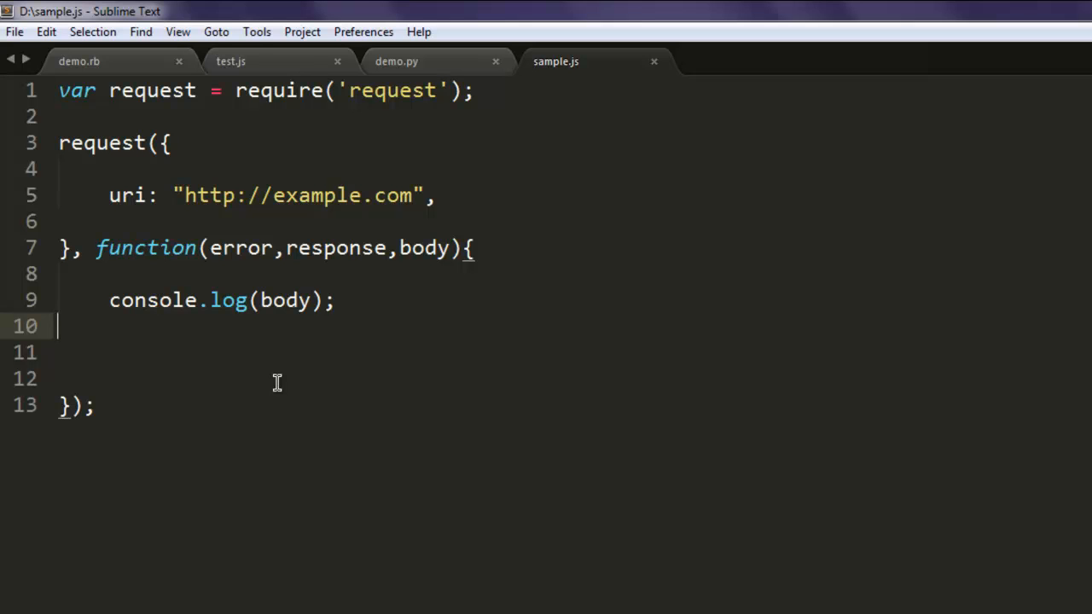
pyautogui.moveTo(262, 316)
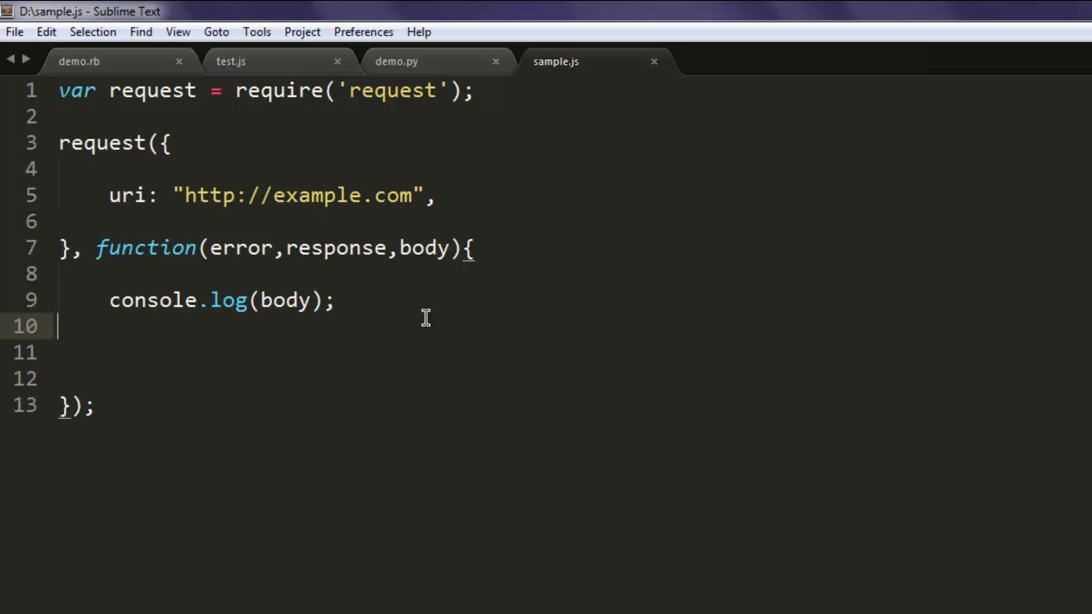
pyautogui.moveTo(405, 320)
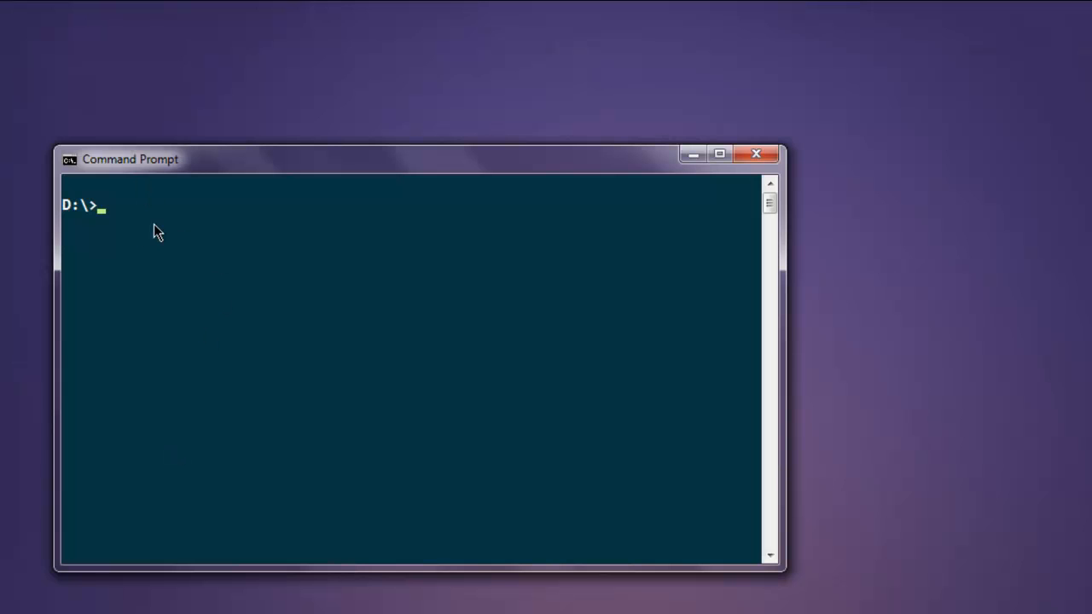
# - Run node sample.js at the D:\> prompt to print example.com's HTML
pyautogui.write('no')
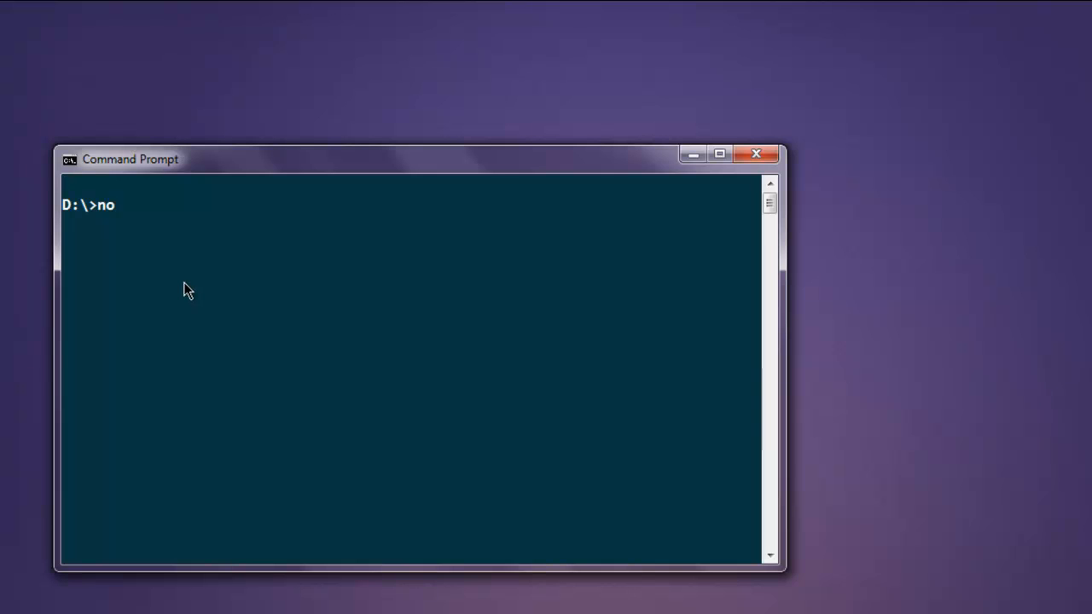
pyautogui.write('de sample.s')
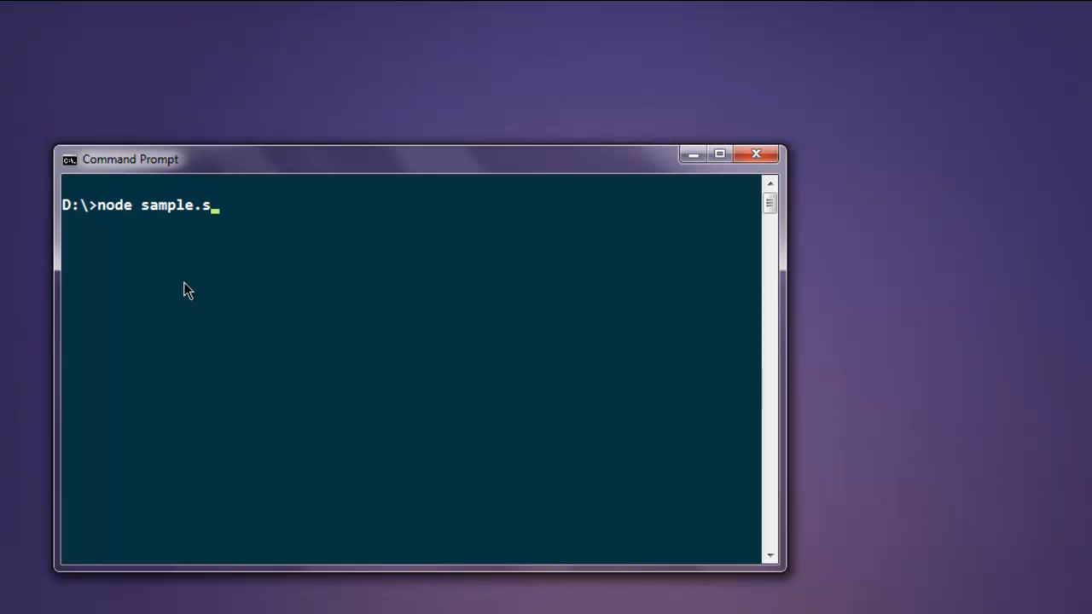
pyautogui.write('js')
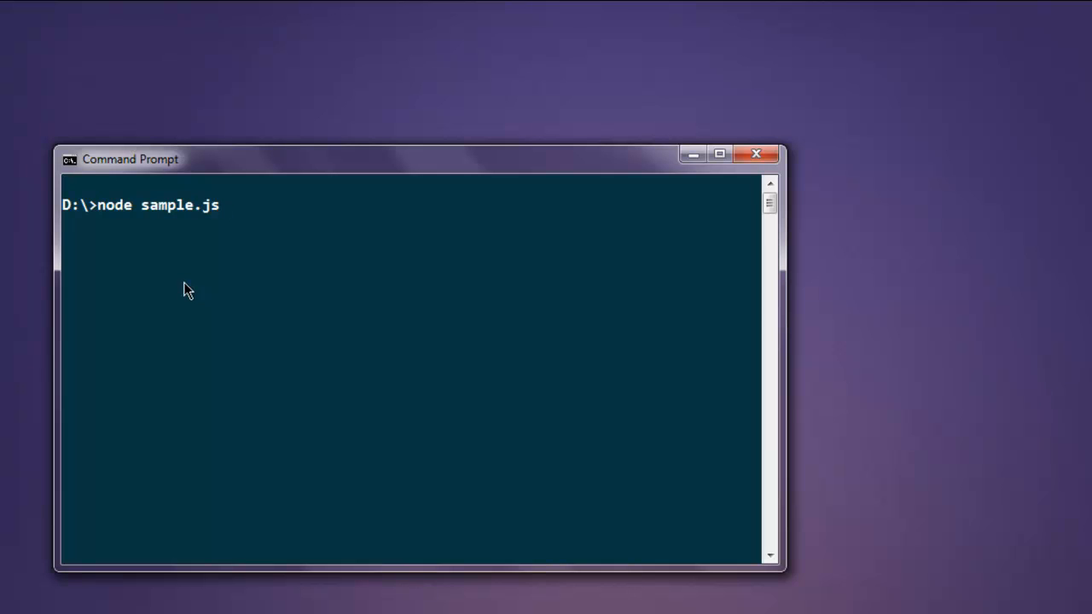
pyautogui.press('Return')
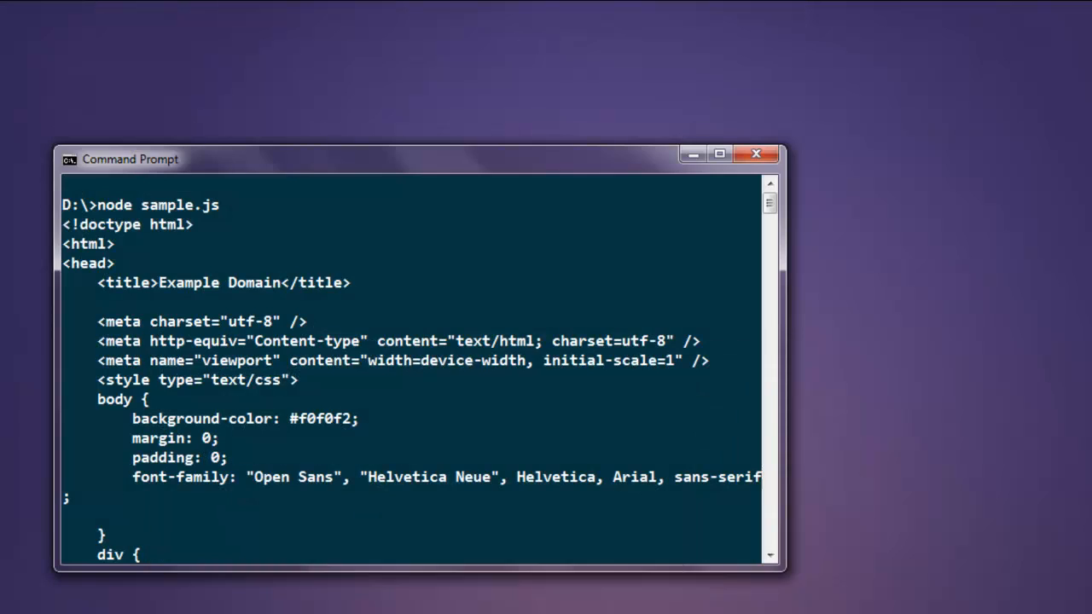
pyautogui.scroll(-3)
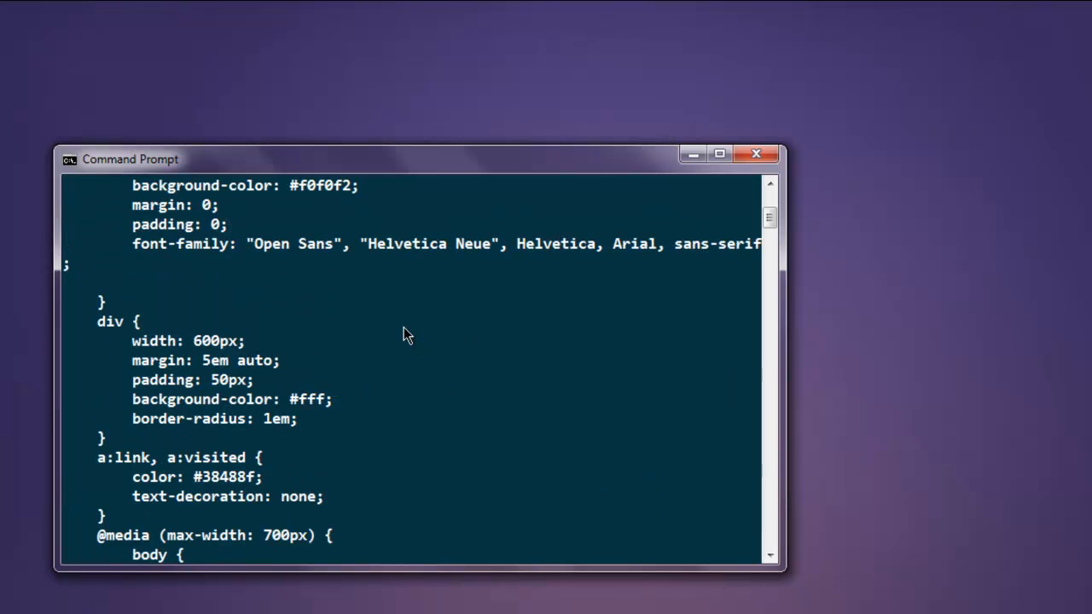
pyautogui.scroll(3)
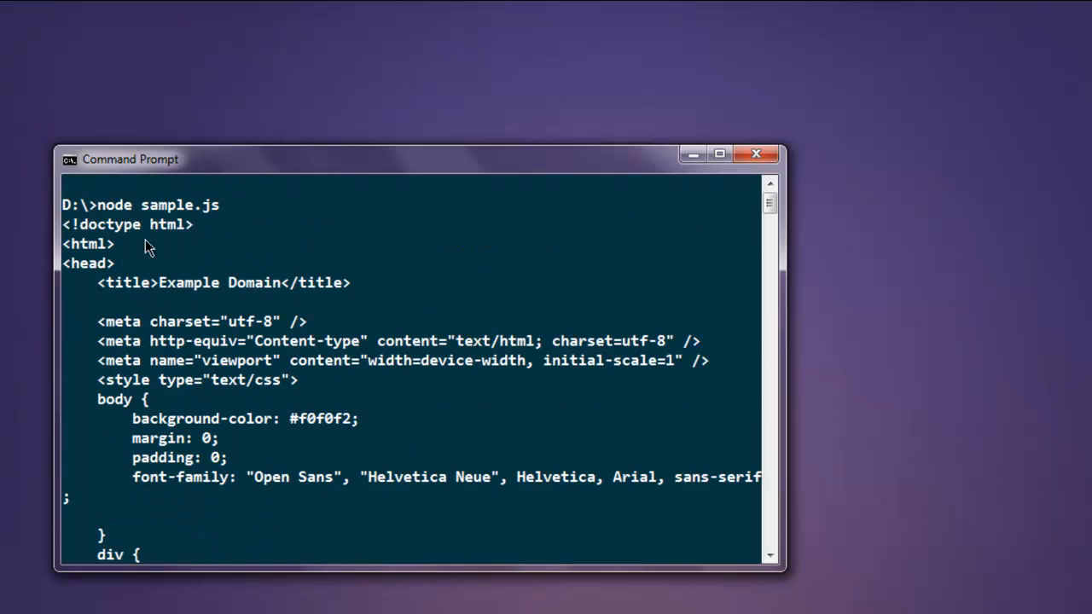
pyautogui.moveTo(164, 311)
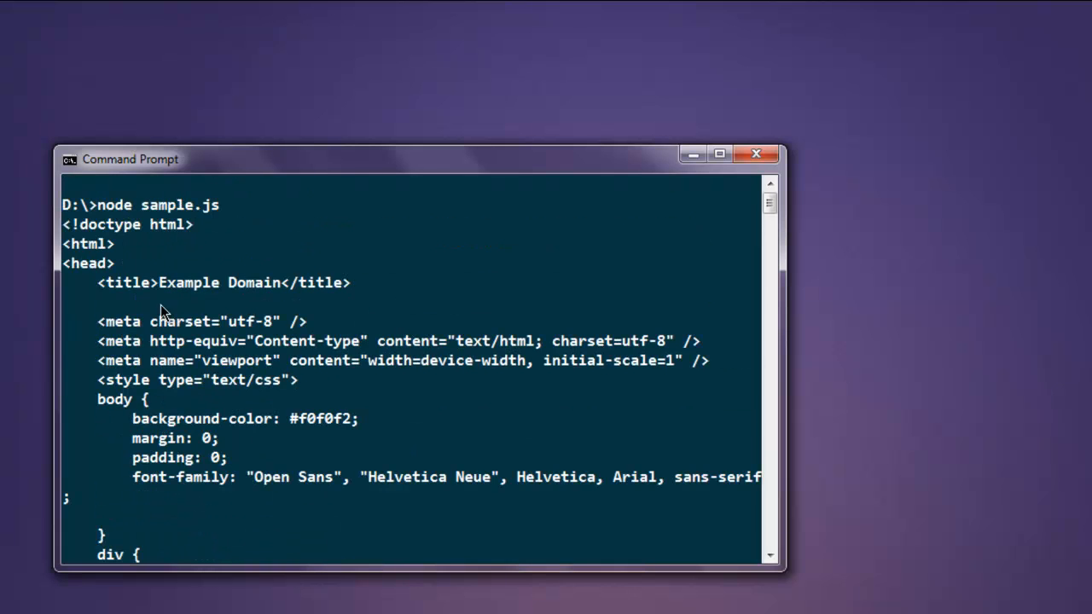
pyautogui.scroll(-3)
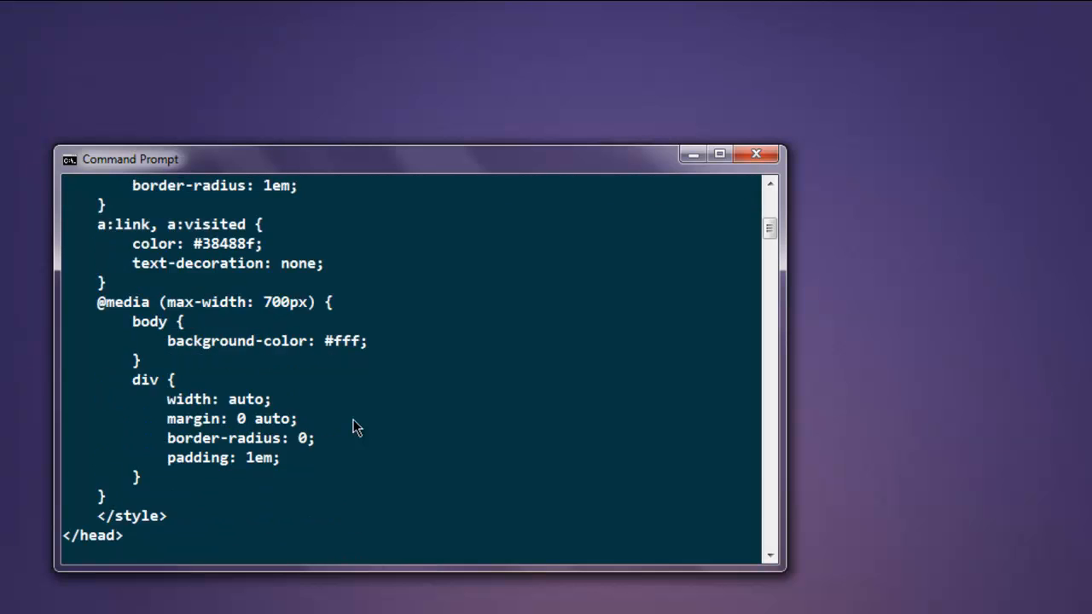
pyautogui.scroll(-3)
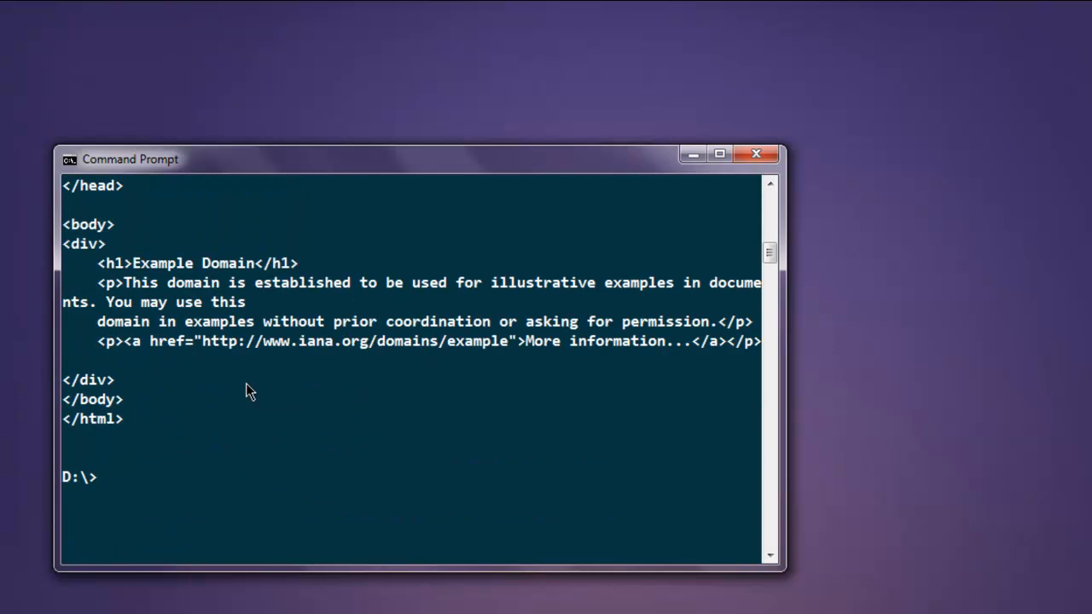
pyautogui.moveTo(166, 366)
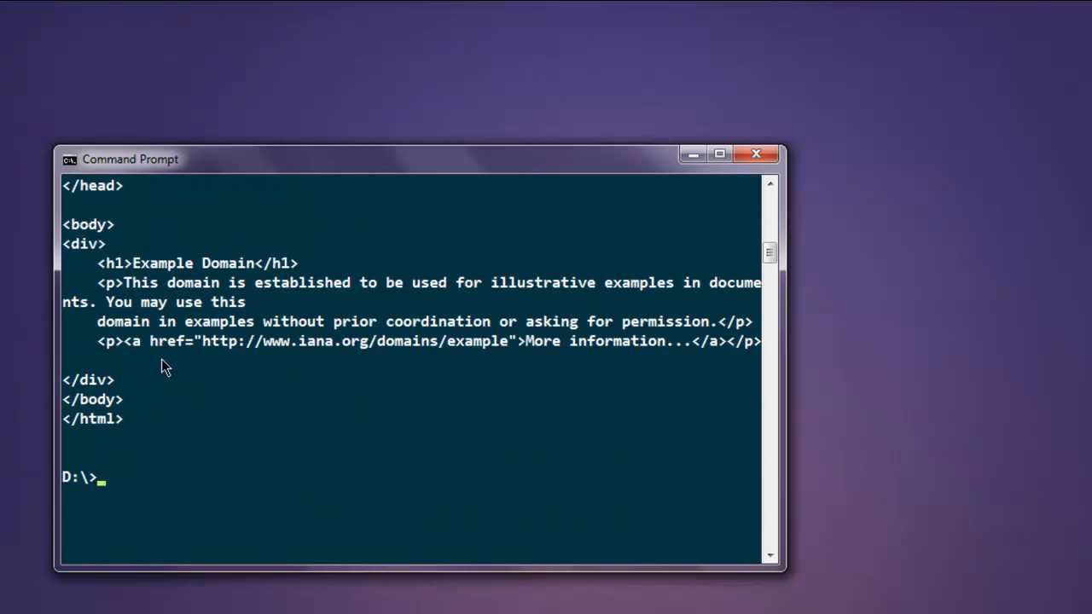
pyautogui.moveTo(317, 390)
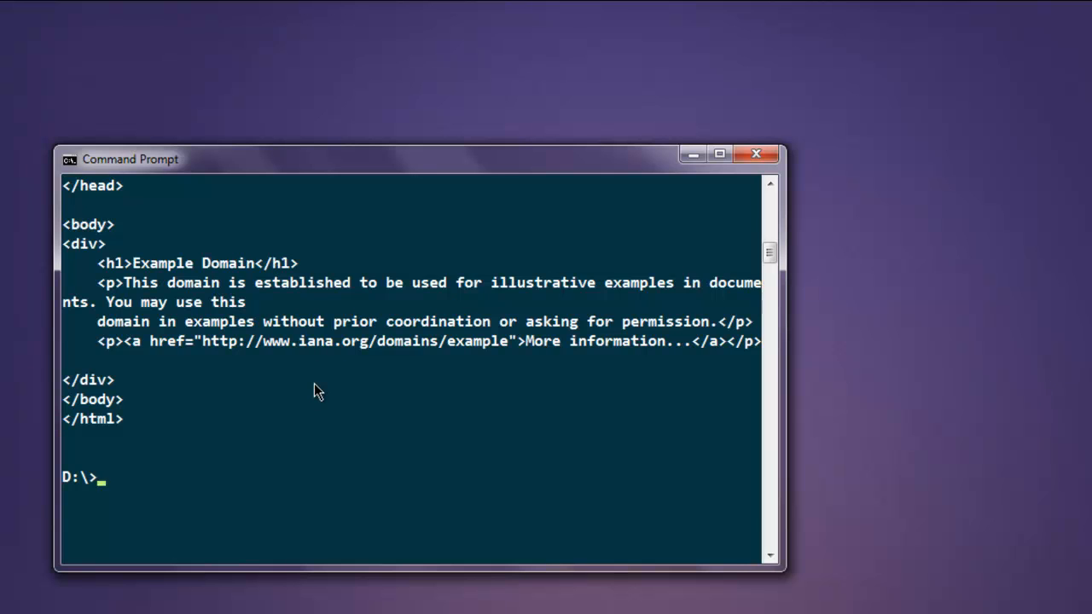